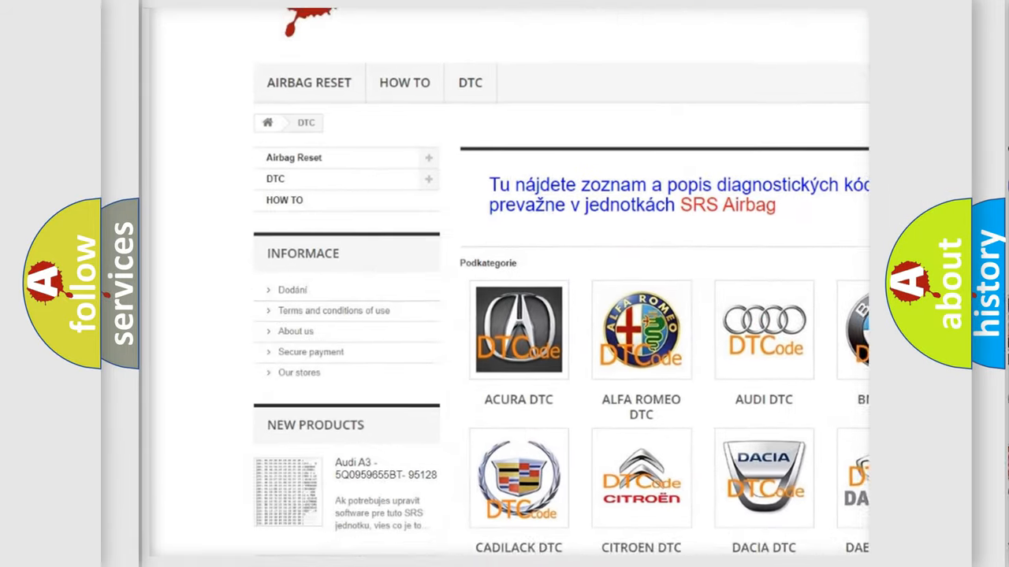
Scroll down the DTC page to reveal the trouble code list from B0083 to U0170
{"action": "scroll", "scroll_direction": "down", "scroll_amount": 3}
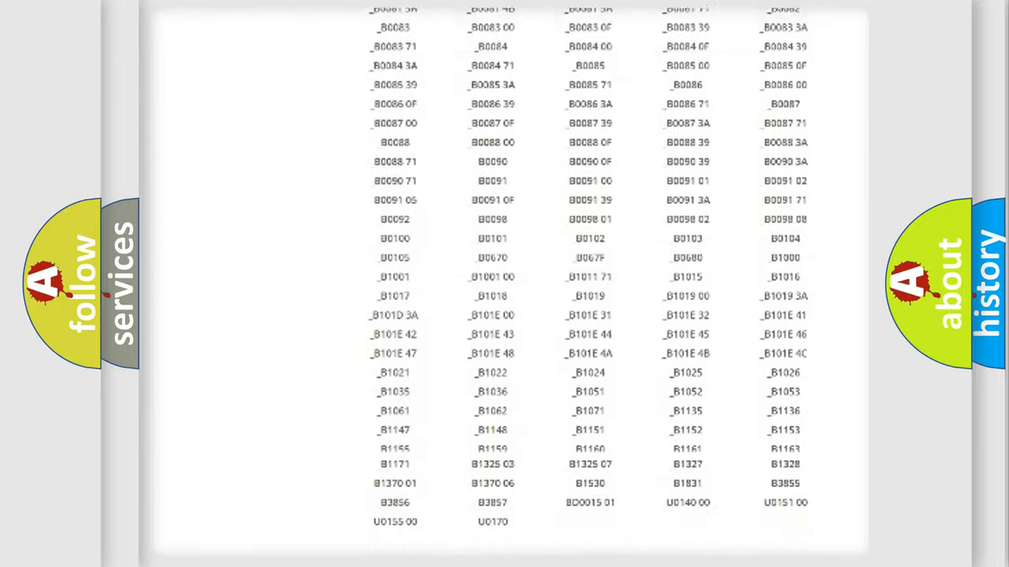
{"action": "scroll", "scroll_direction": "up", "scroll_amount": 3}
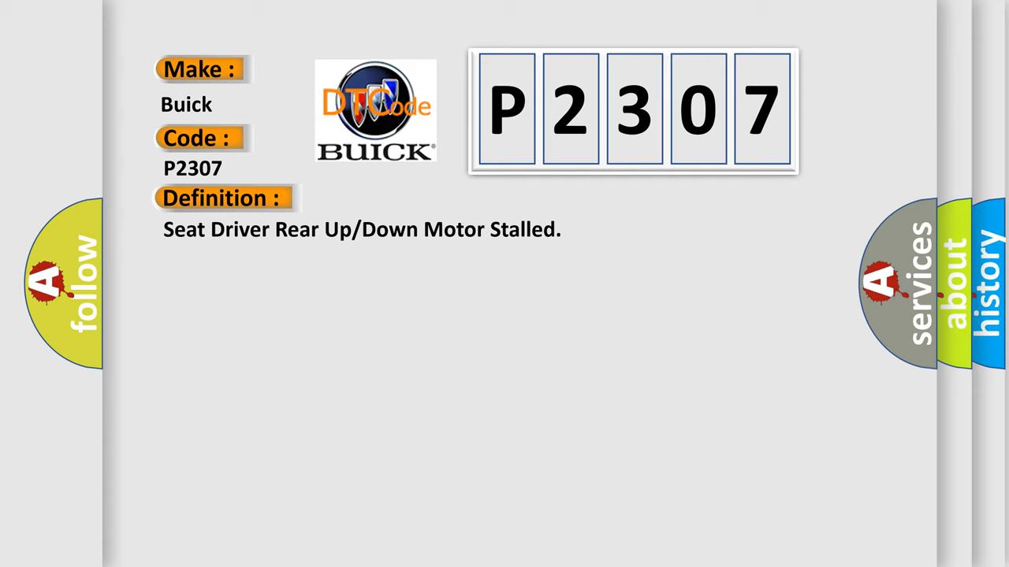
Advance to the Buick P2307 slide so the definition and DSM self-test description appear
{"action": "left_click", "coordinate": [410, 198]}
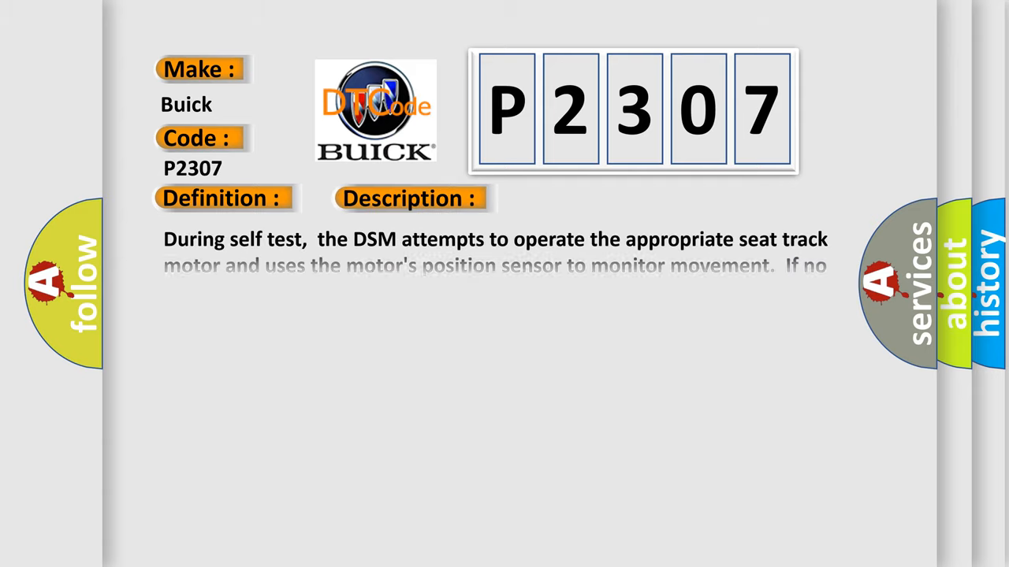